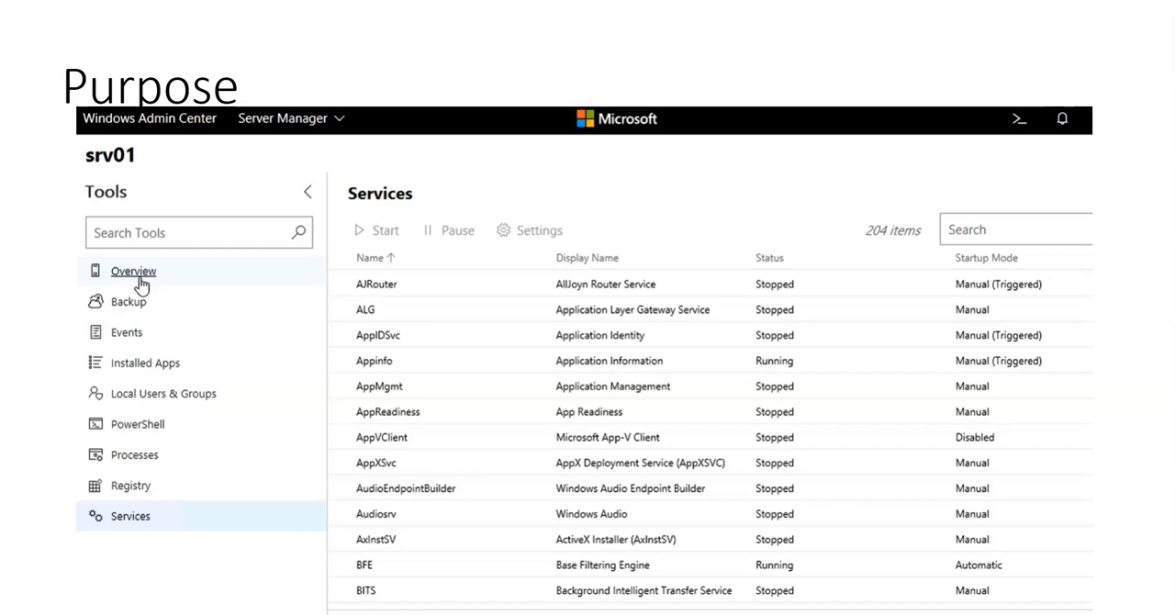
Step: Advance two slides to the Purpose – Other slide listing Microsoft and third-party platforms
{"action": "key", "text": "Right"}
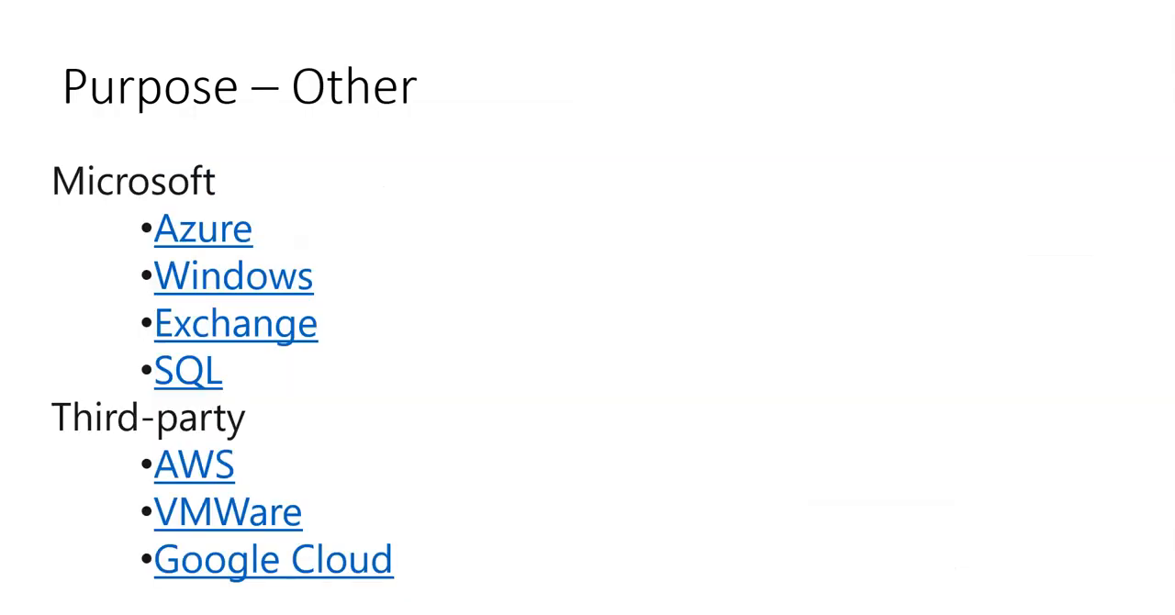
{"action": "key", "text": "Right"}
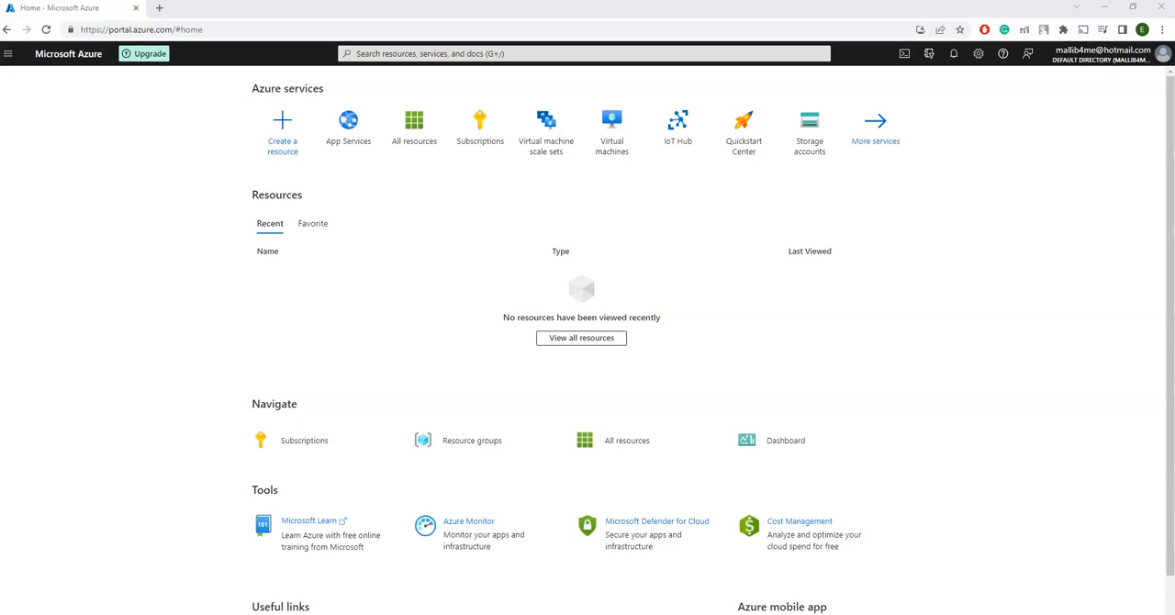
{"action": "mouse_move", "coordinate": [132, 333]}
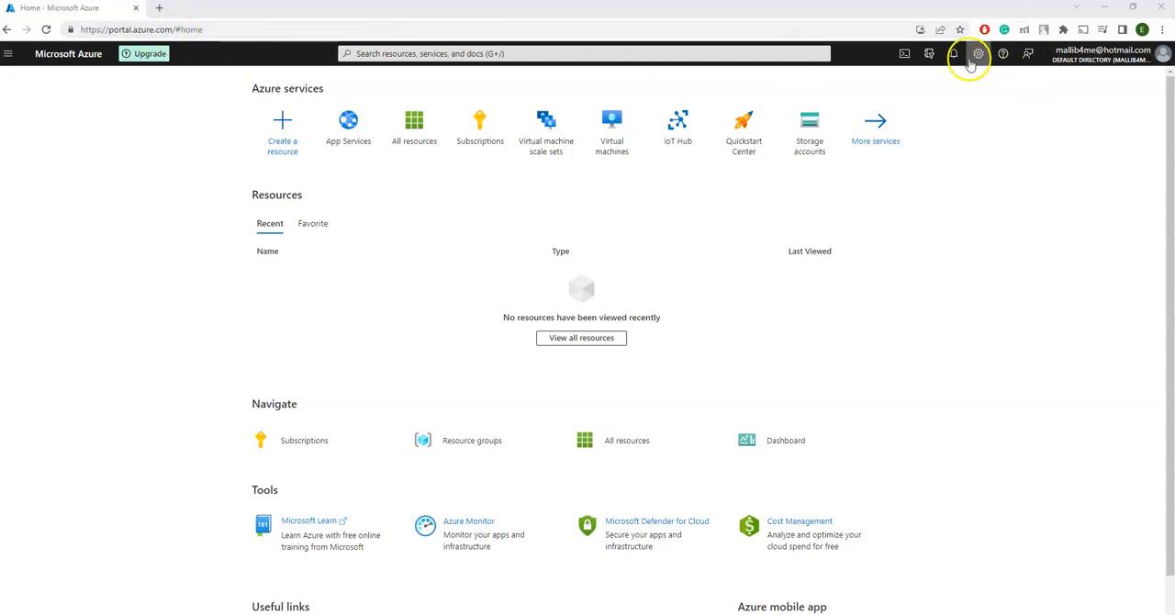
{"action": "left_click", "coordinate": [953, 53]}
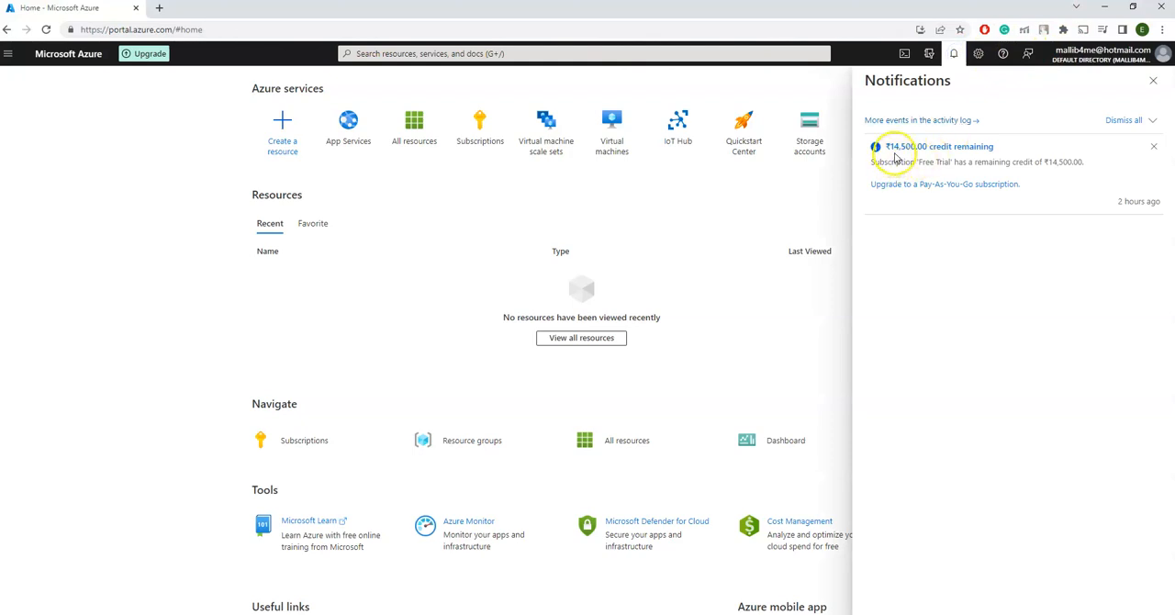
{"action": "mouse_move", "coordinate": [909, 147]}
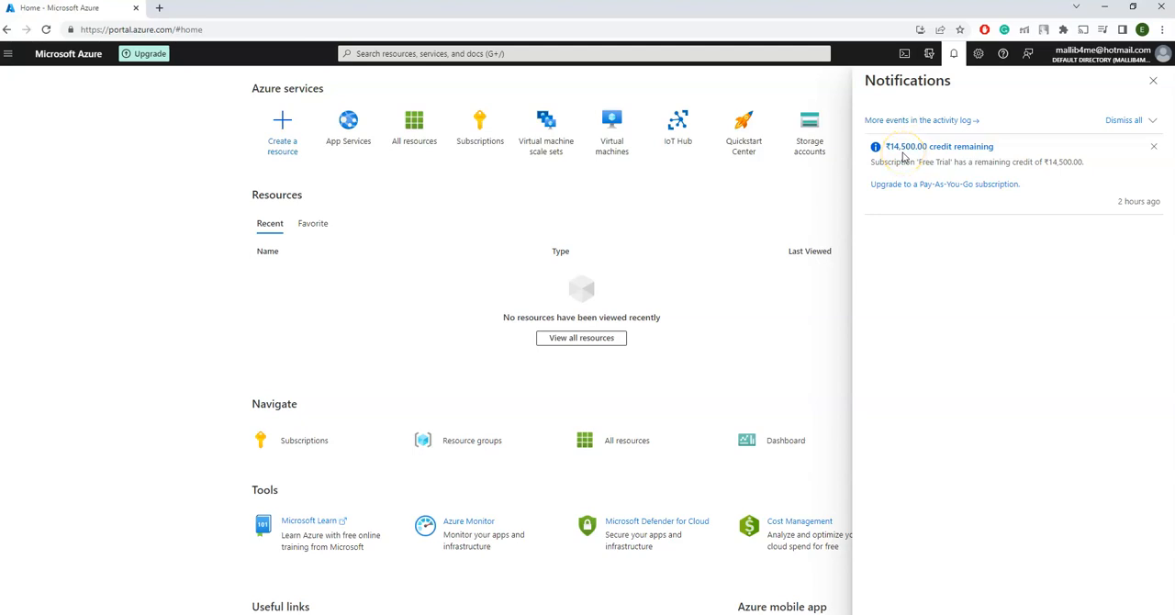
{"action": "mouse_move", "coordinate": [922, 156]}
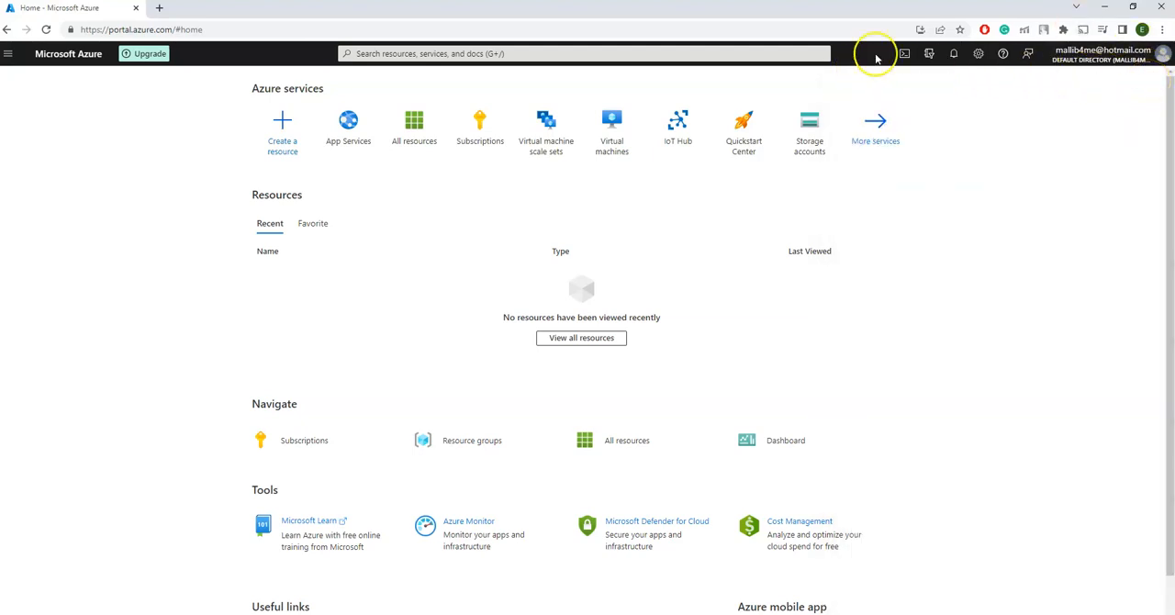
{"action": "mouse_move", "coordinate": [904, 53]}
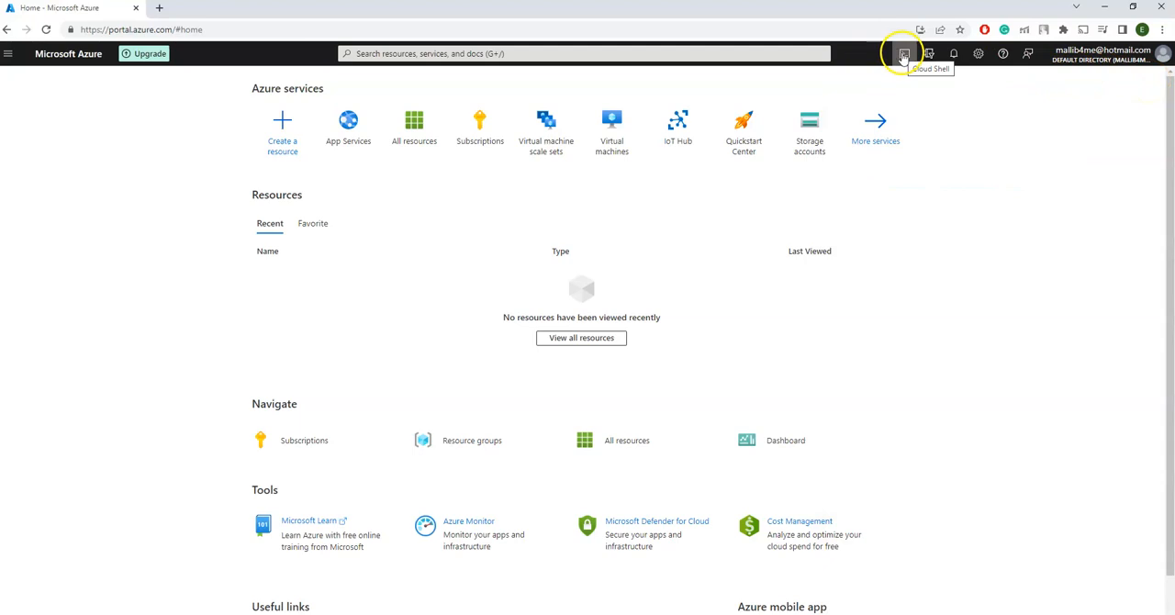
{"action": "mouse_move", "coordinate": [904, 53]}
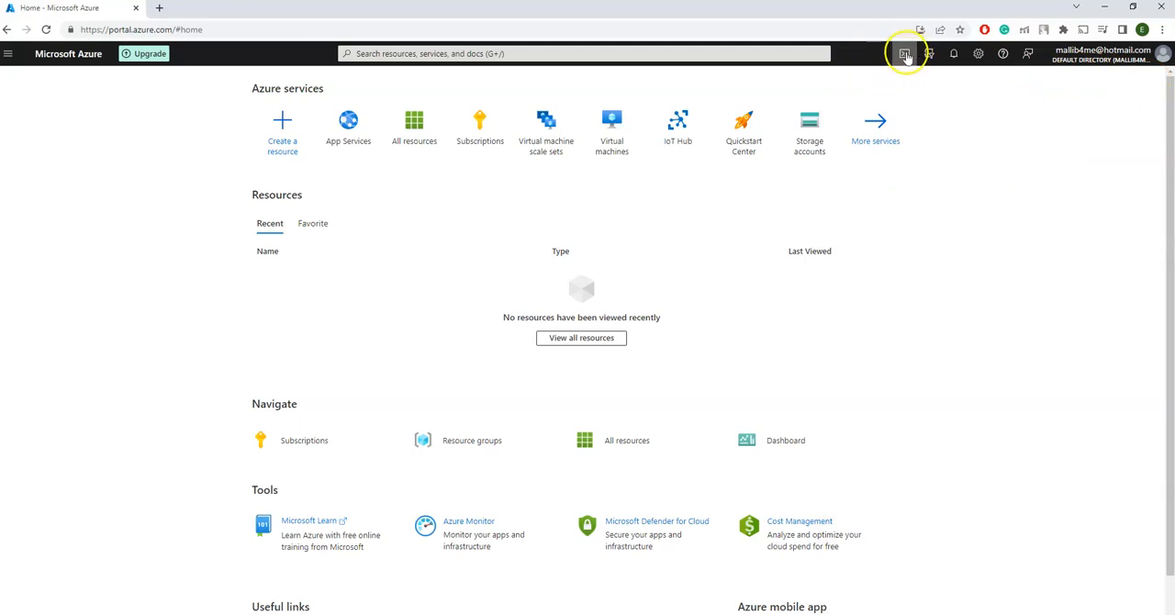
Step: Start a PowerShell Cloud Shell and create its storage under the Free Trial subscription
{"action": "left_click", "coordinate": [904, 53]}
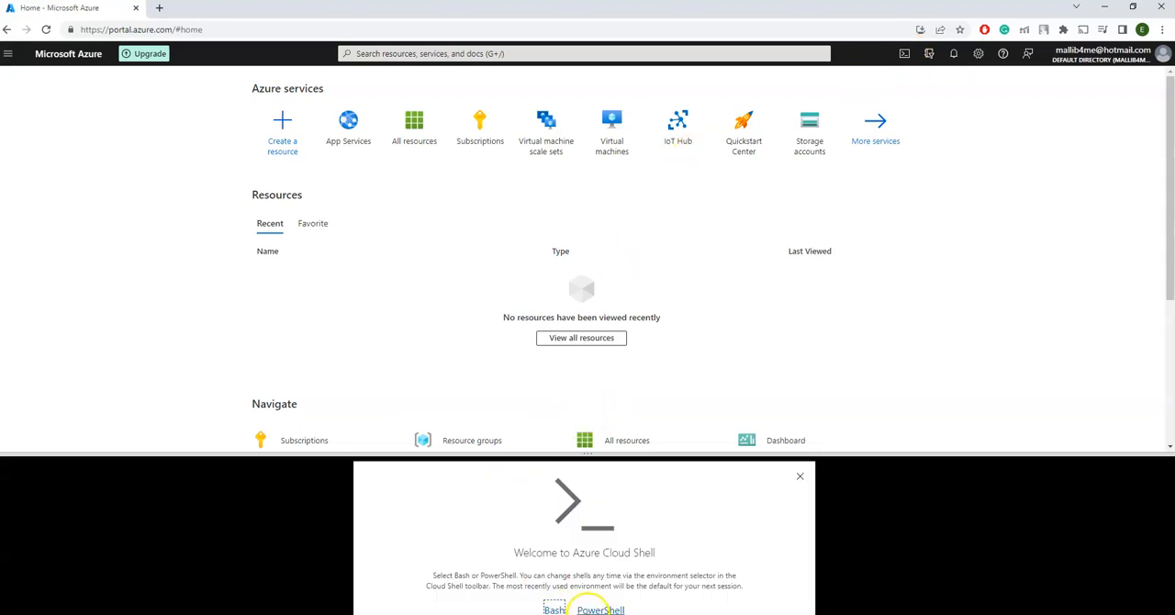
{"action": "left_click", "coordinate": [600, 610]}
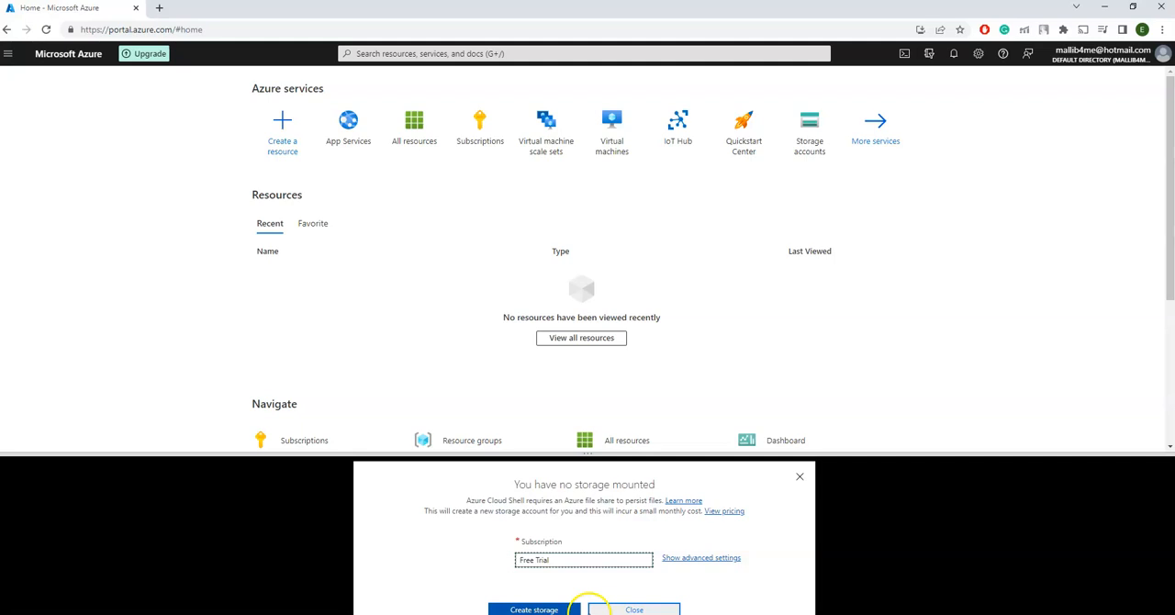
{"action": "left_click", "coordinate": [584, 560]}
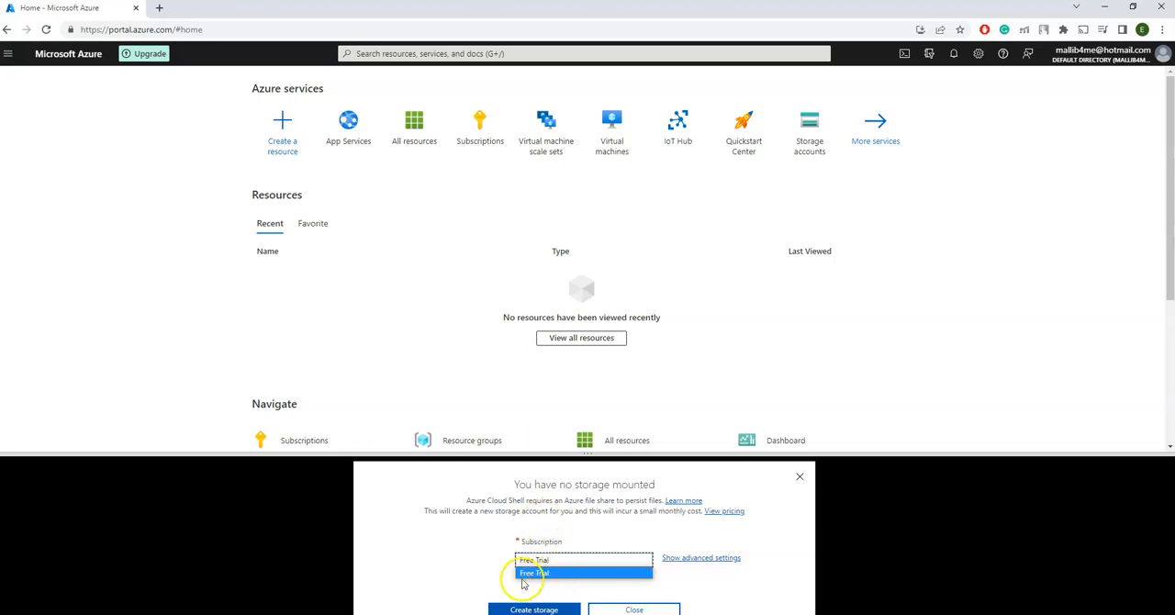
{"action": "left_click", "coordinate": [533, 573]}
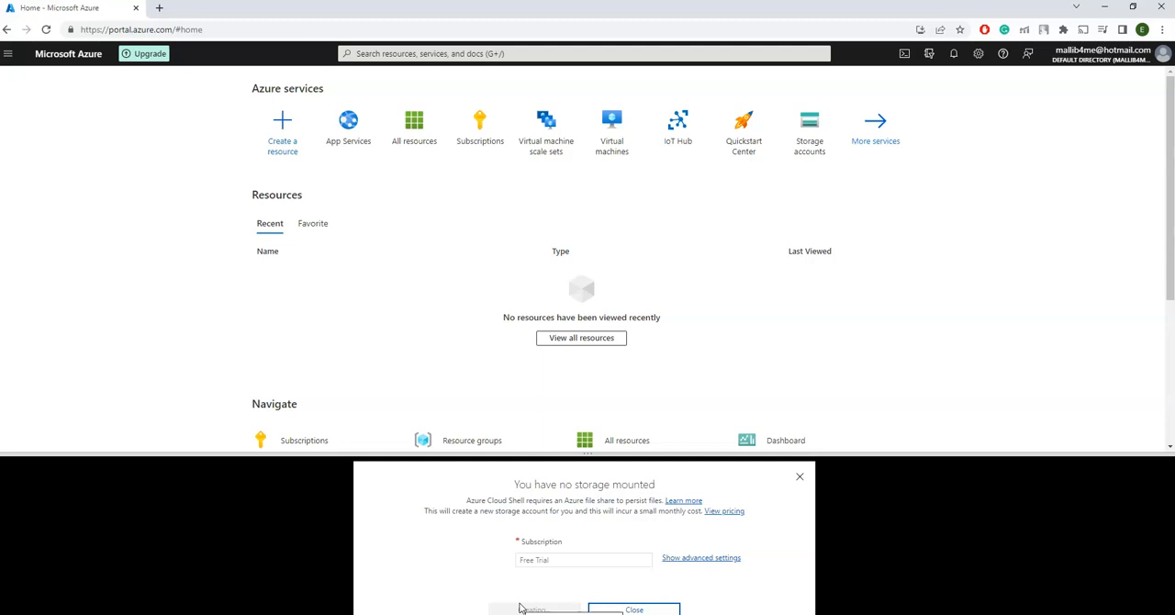
{"action": "left_click", "coordinate": [533, 609]}
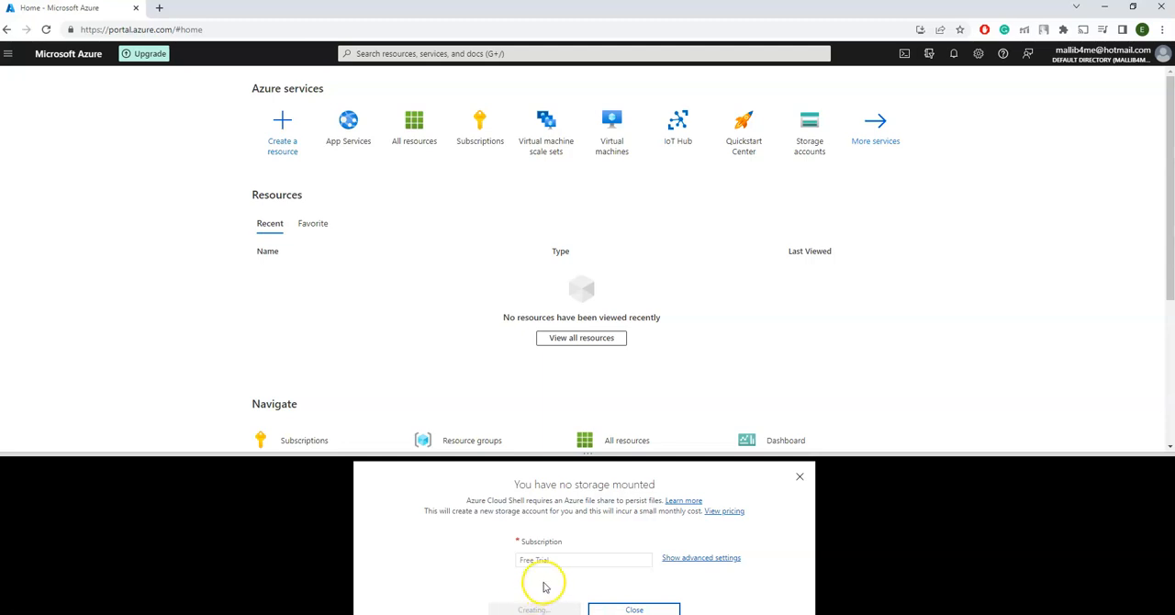
{"action": "mouse_move", "coordinate": [556, 571]}
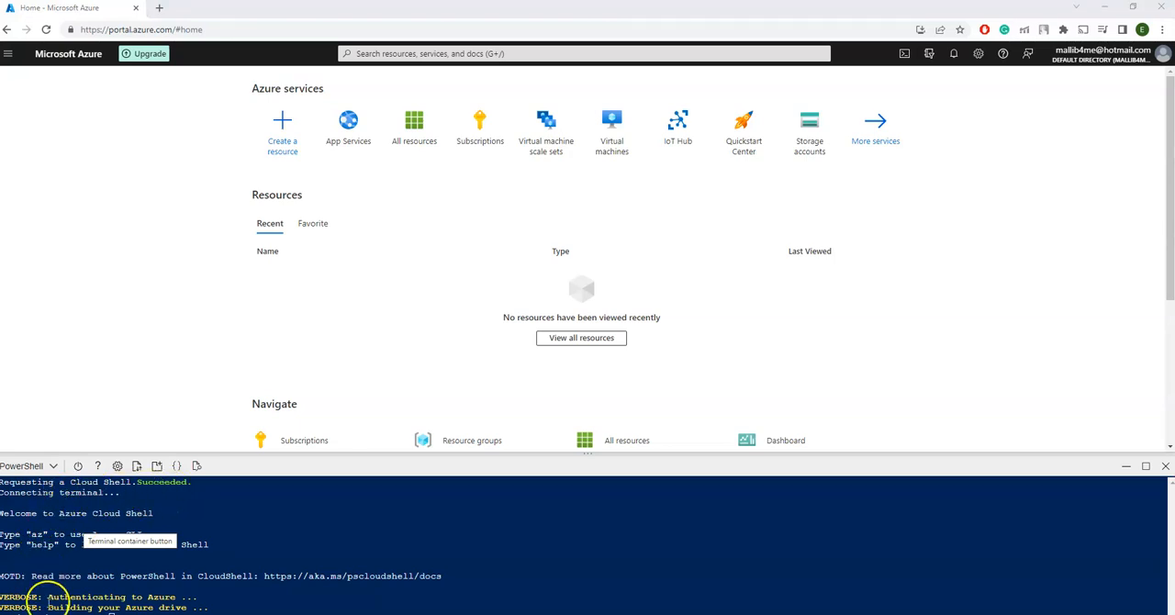
{"action": "mouse_move", "coordinate": [154, 569]}
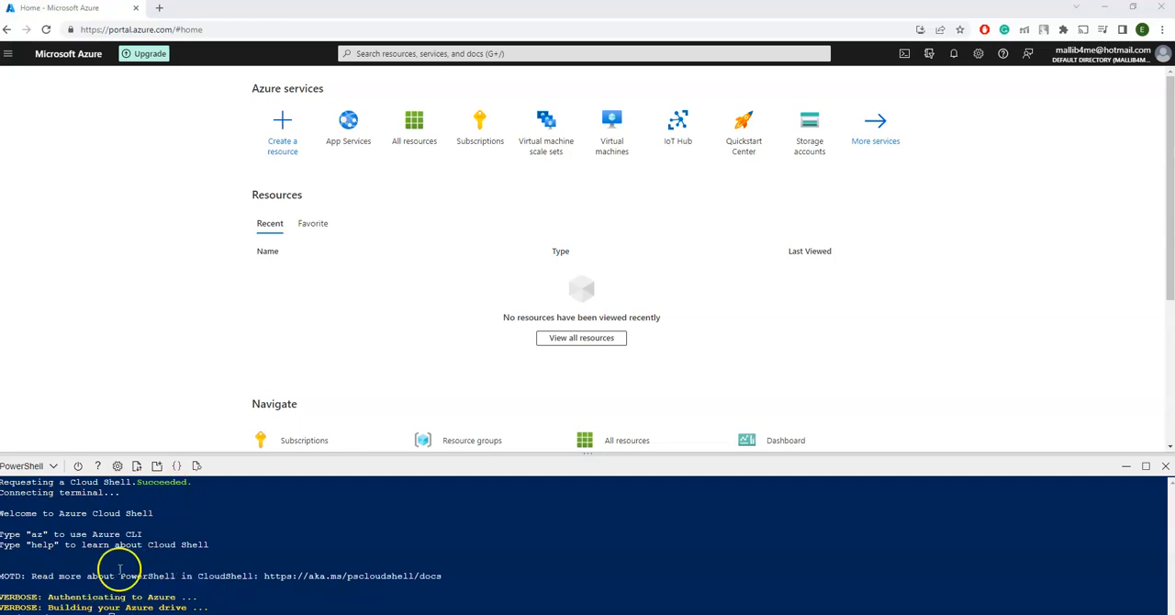
{"action": "mouse_move", "coordinate": [178, 401]}
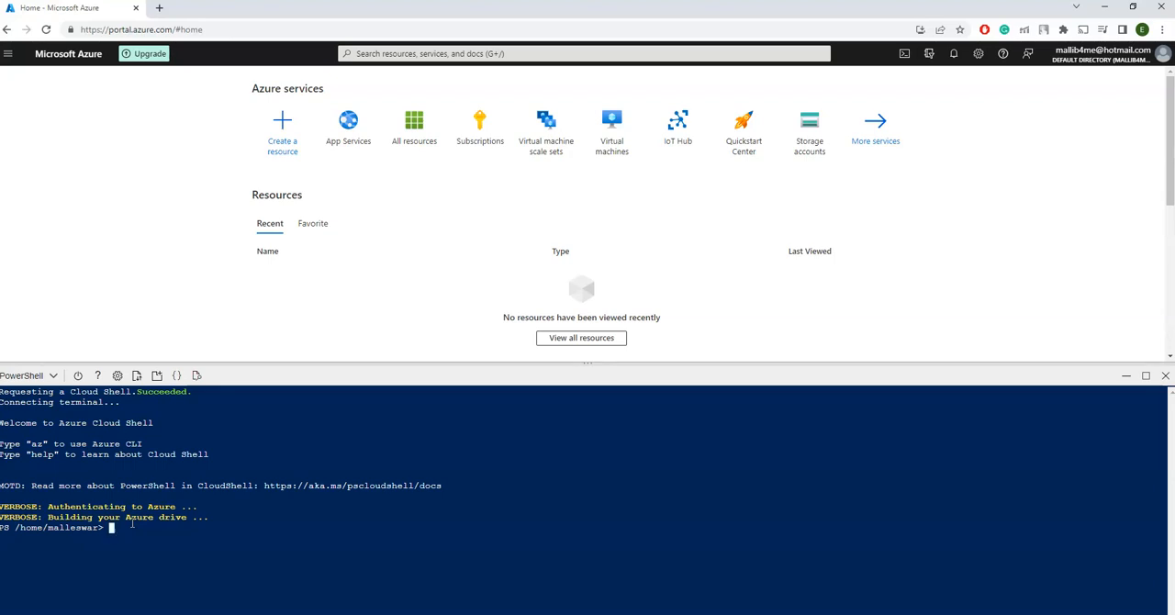
Step: Enter New-AzResourceGroup -Name myfirstresourcegroup -Location "EastUS" at the prompt without running it
{"action": "type", "text": "New"}
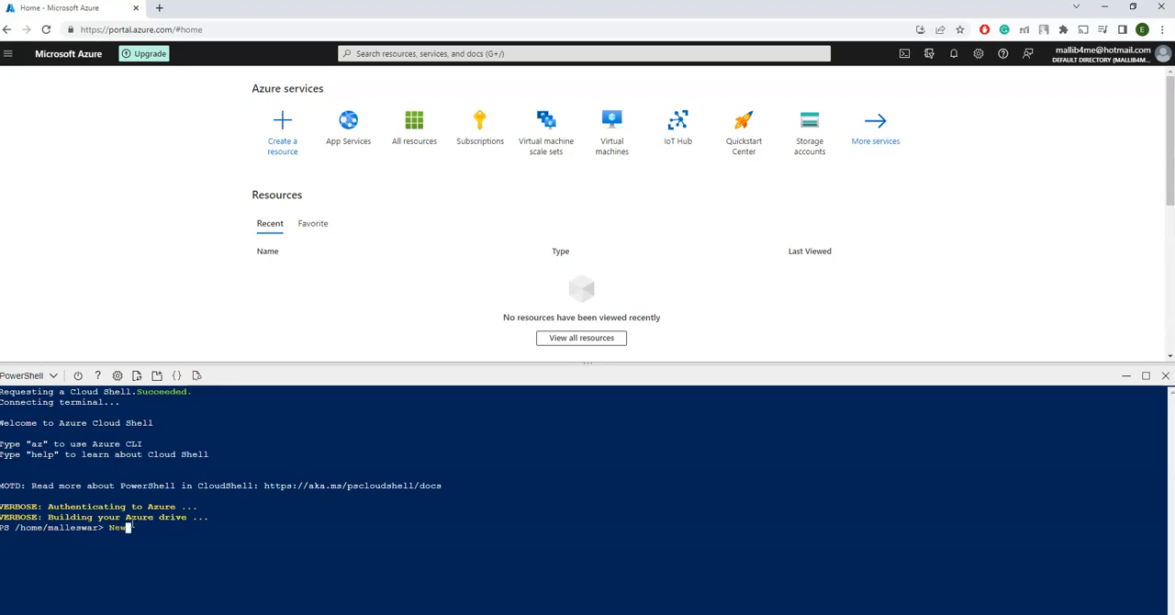
{"action": "type", "text": "-"}
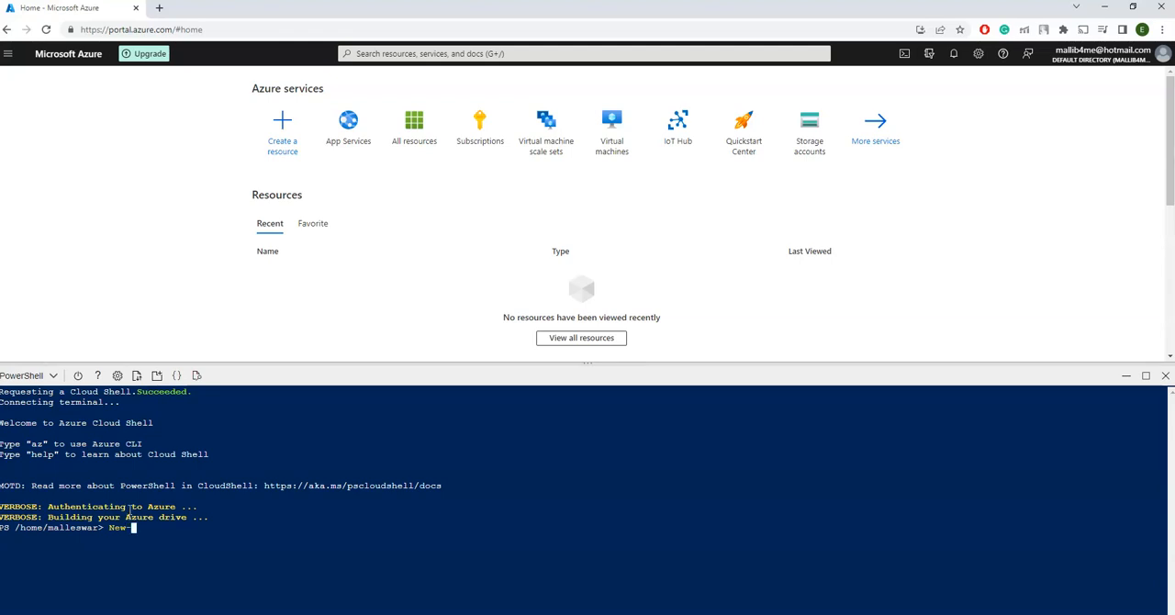
{"action": "type", "text": "AzResource"}
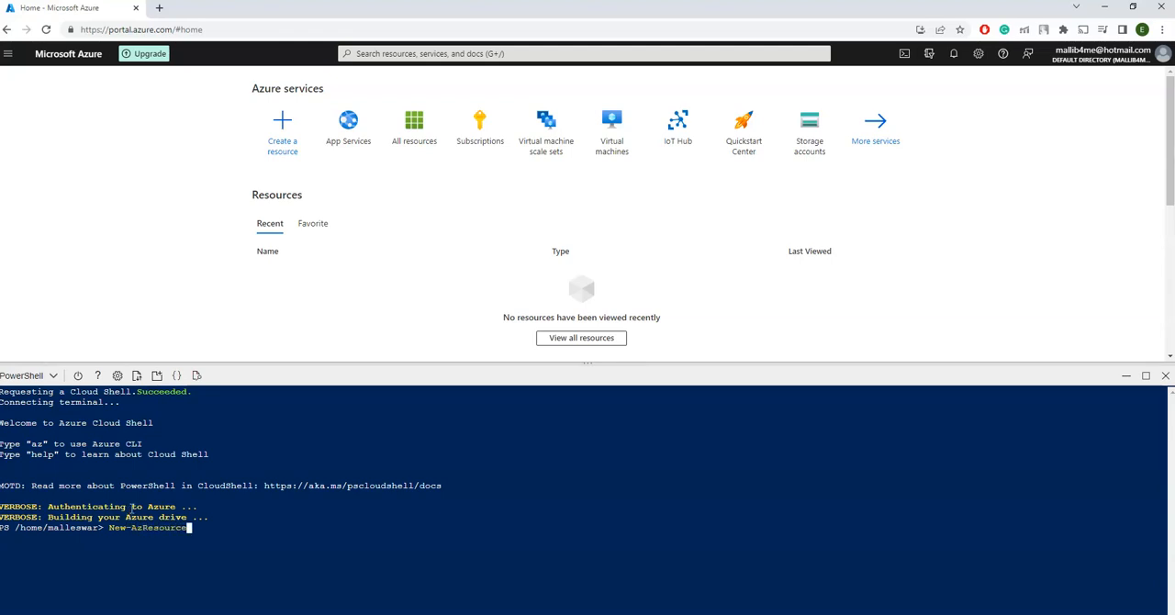
{"action": "type", "text": "Group"}
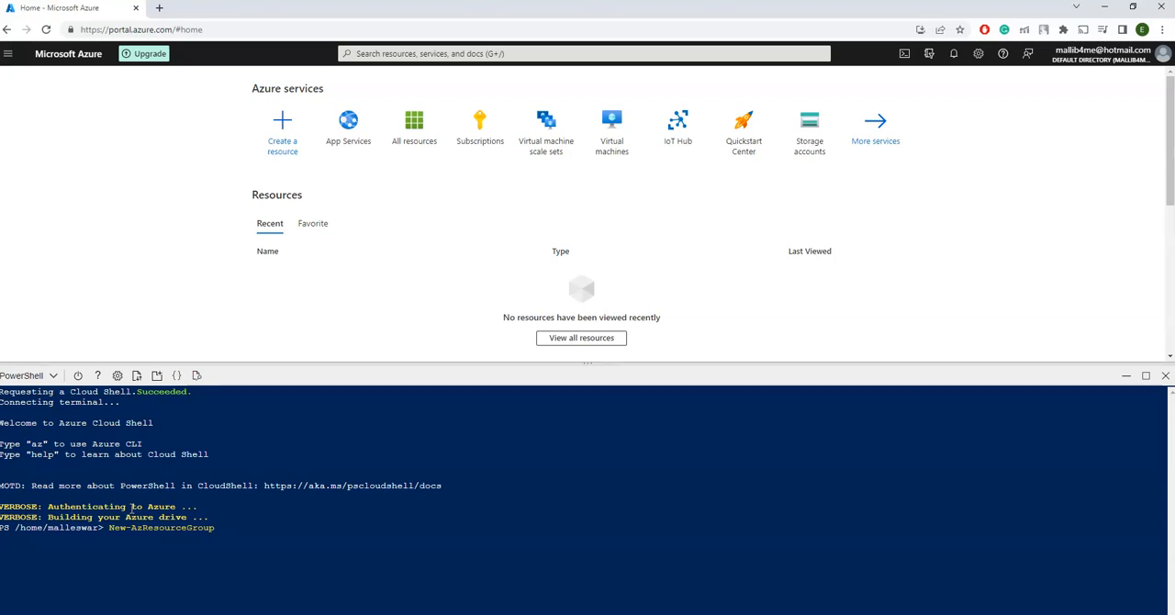
{"action": "left_click", "coordinate": [213, 528]}
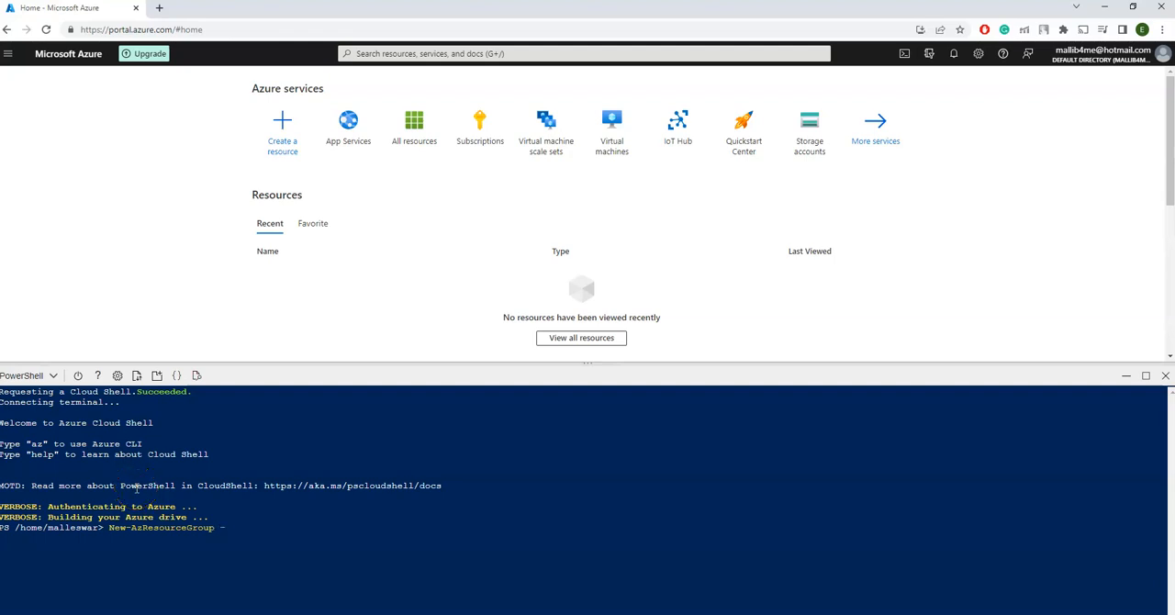
{"action": "type", "text": "-Name \""}
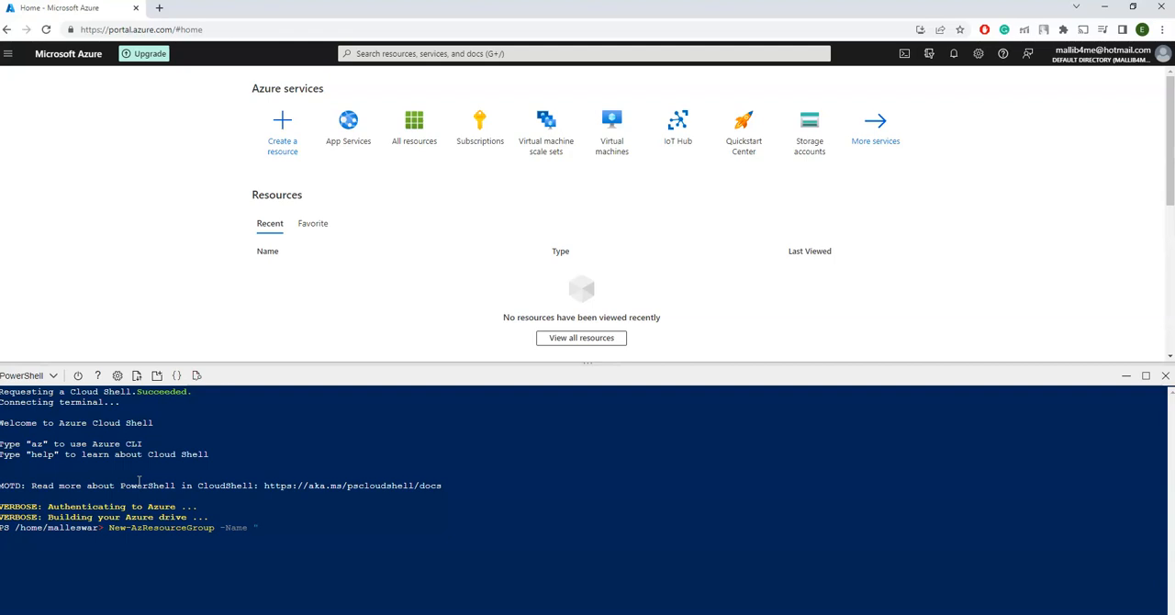
{"action": "type", "text": "myfirstresourcegroup\""}
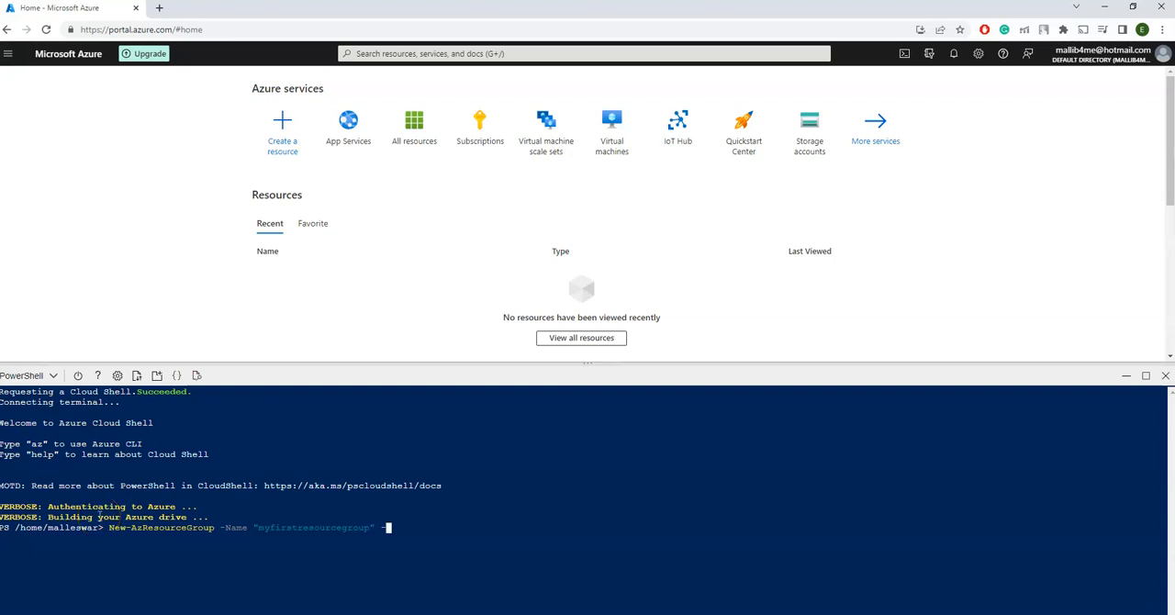
{"action": "type", "text": "-Location"}
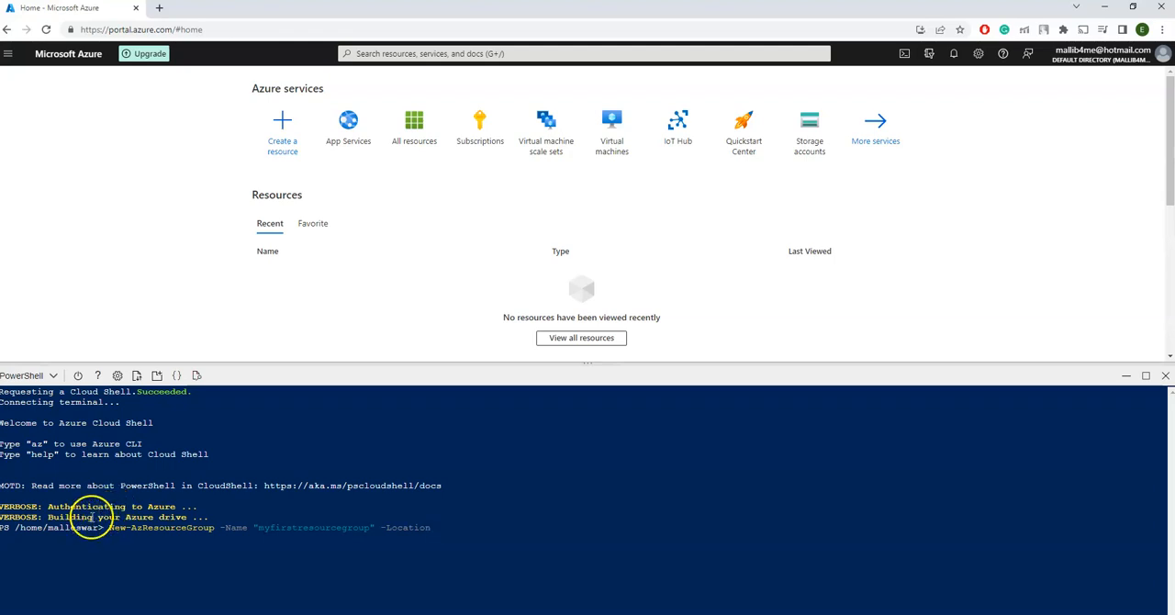
{"action": "type", "text": "\""}
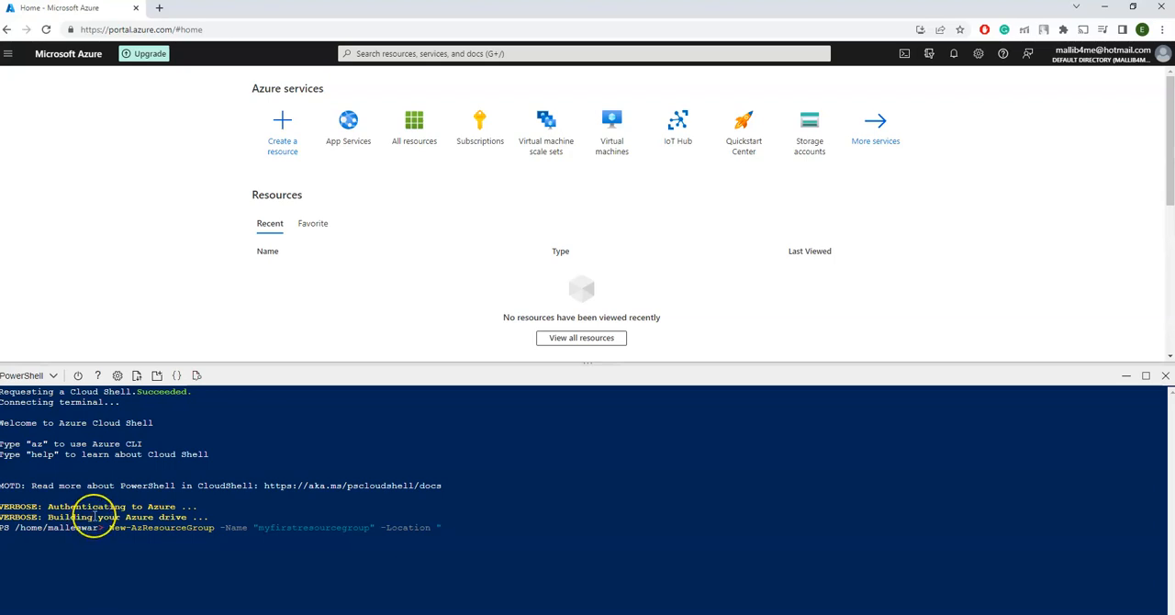
{"action": "type", "text": "Ea"}
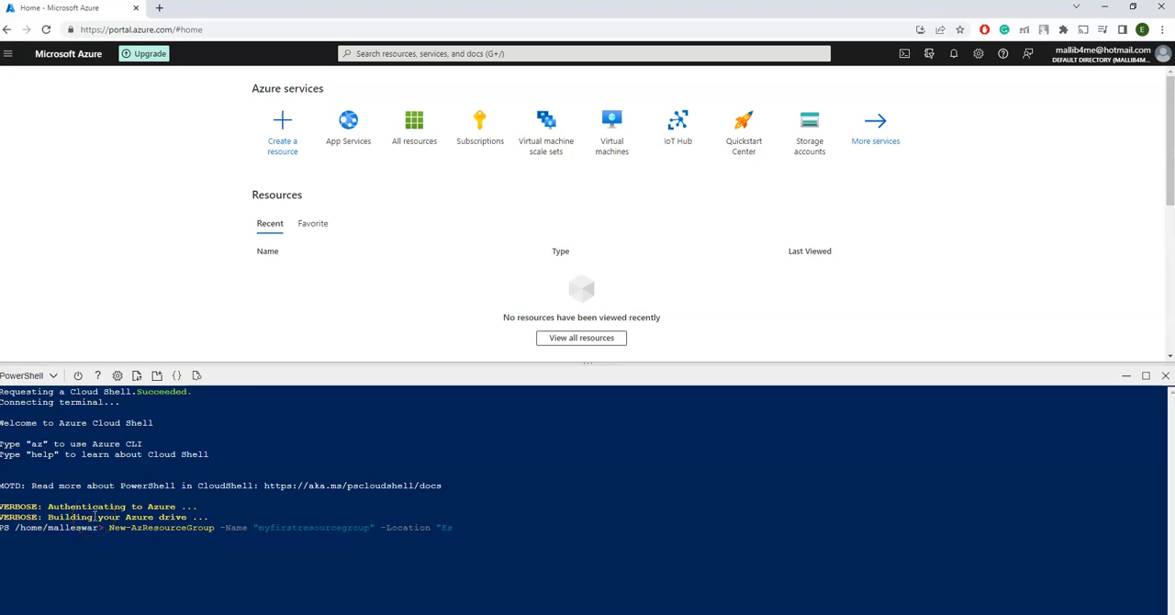
{"action": "type", "text": "astUS"}
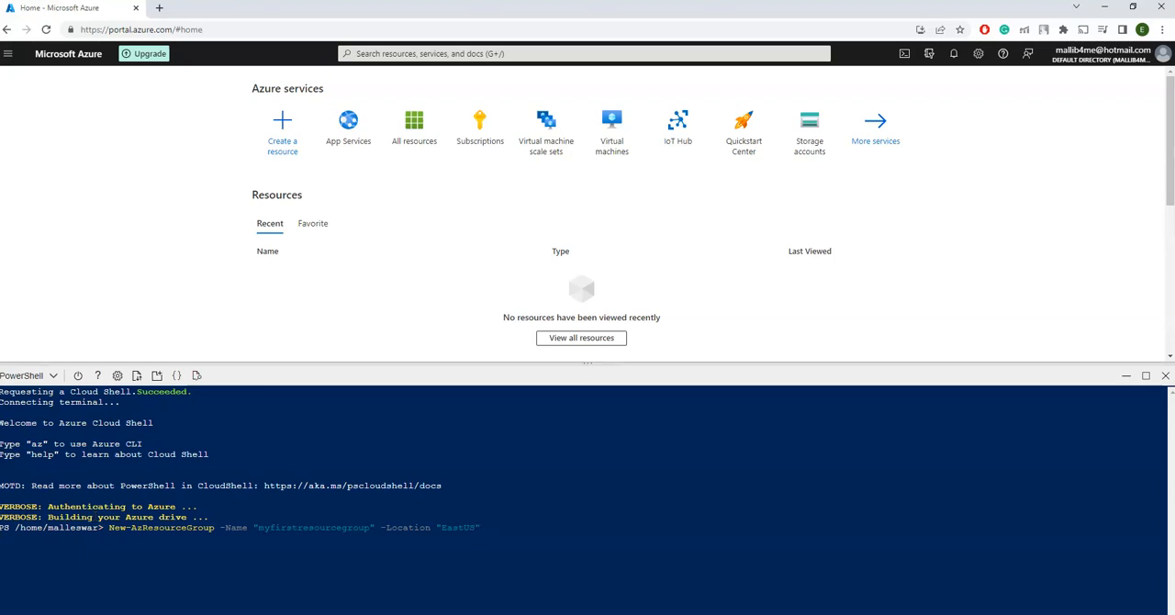
Step: Check All resources, then open Resource groups from Home to find myfirstresourcegroup
{"action": "left_click", "coordinate": [413, 129]}
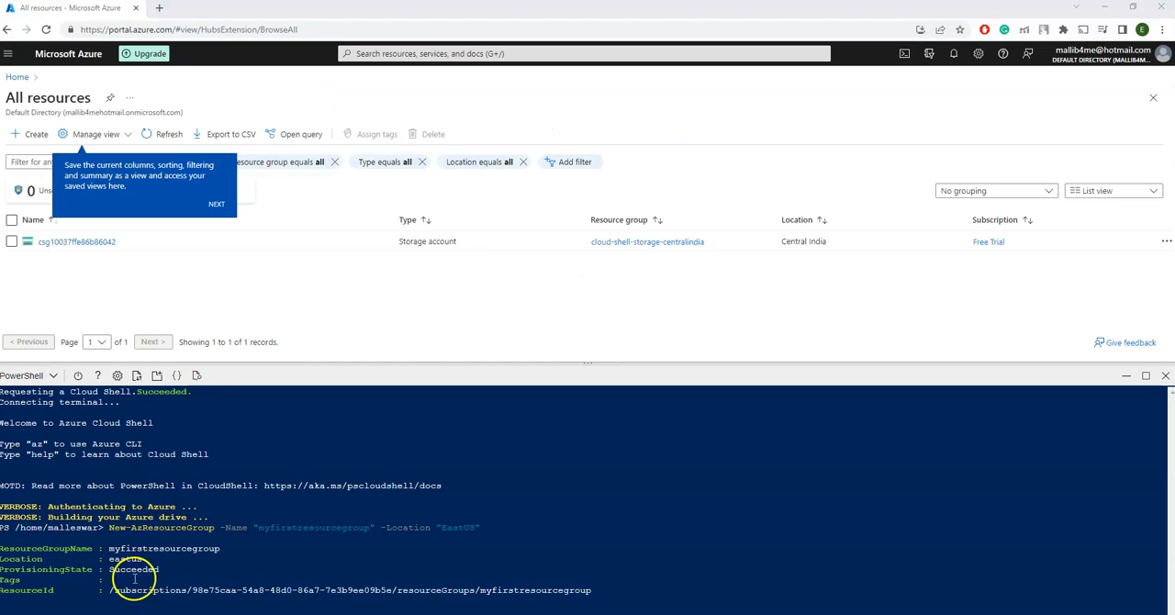
{"action": "mouse_move", "coordinate": [174, 558]}
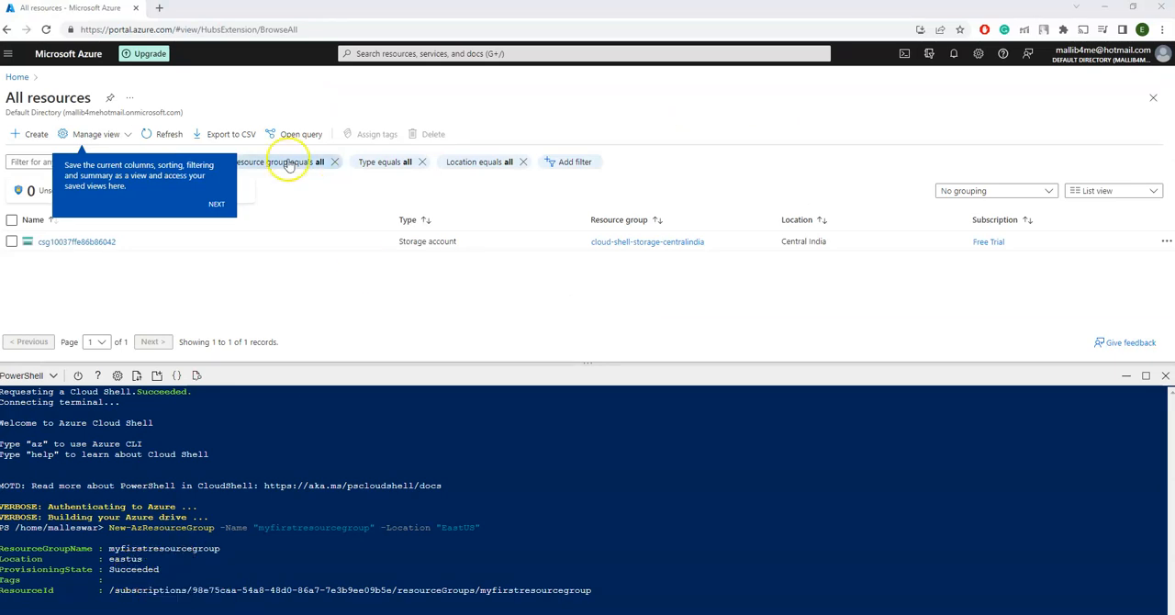
{"action": "left_click", "coordinate": [17, 77]}
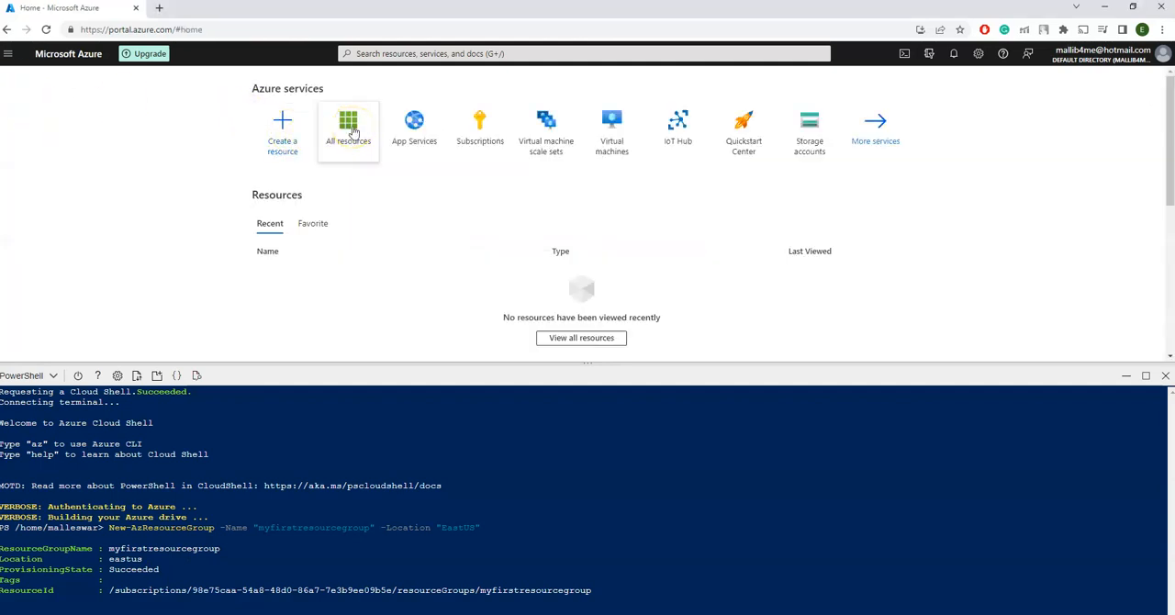
{"action": "scroll", "scroll_direction": "down", "scroll_amount": 3}
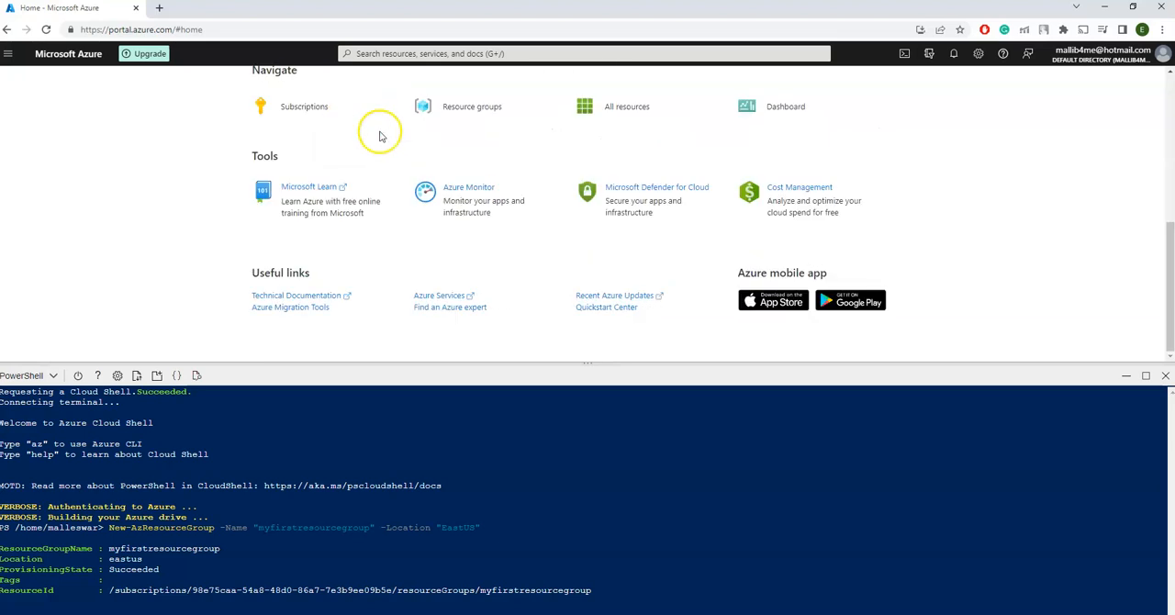
{"action": "left_click", "coordinate": [472, 107]}
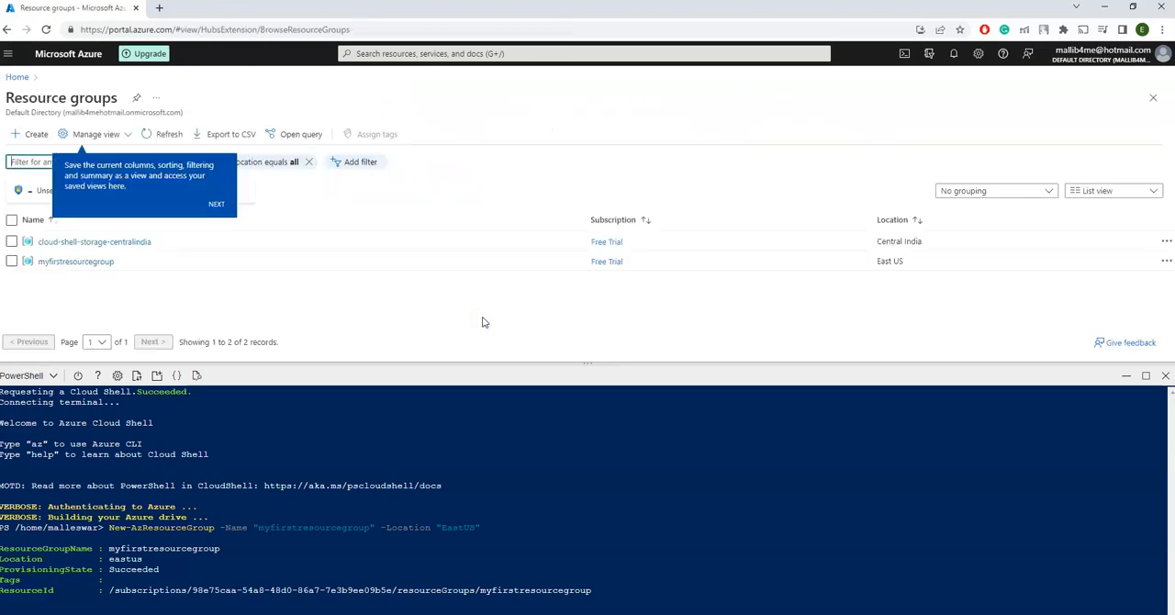
{"action": "mouse_move", "coordinate": [75, 262]}
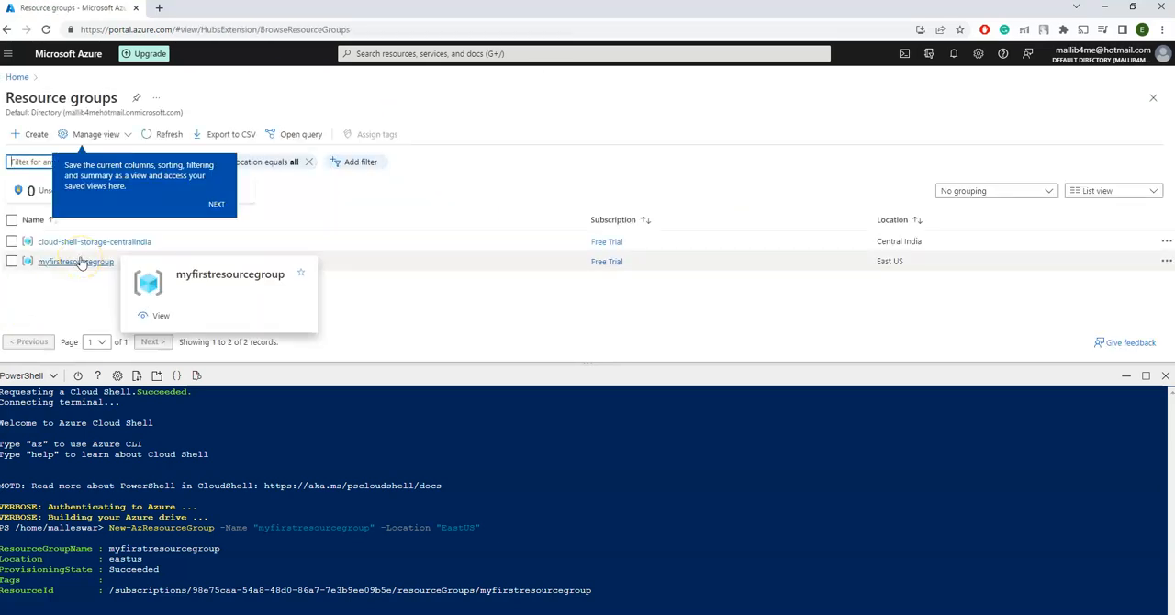
Step: Restart Cloud Shell and enter Remove-AzResourceGroup -Name "myfirstresourcegroup" without running it
{"action": "left_click", "coordinate": [909, 52]}
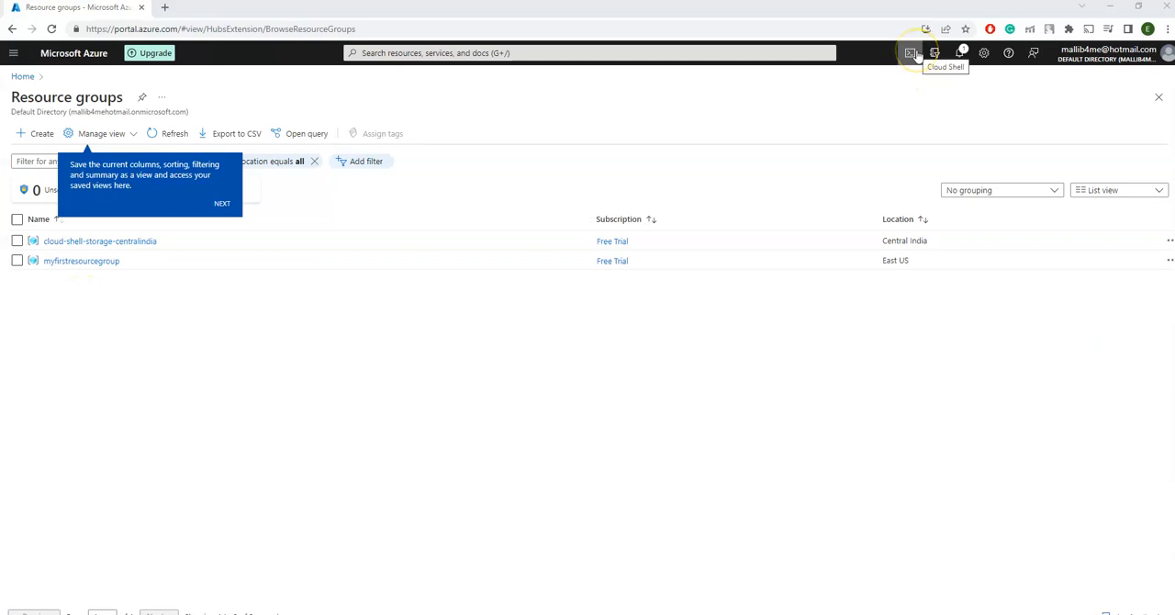
{"action": "mouse_move", "coordinate": [909, 53]}
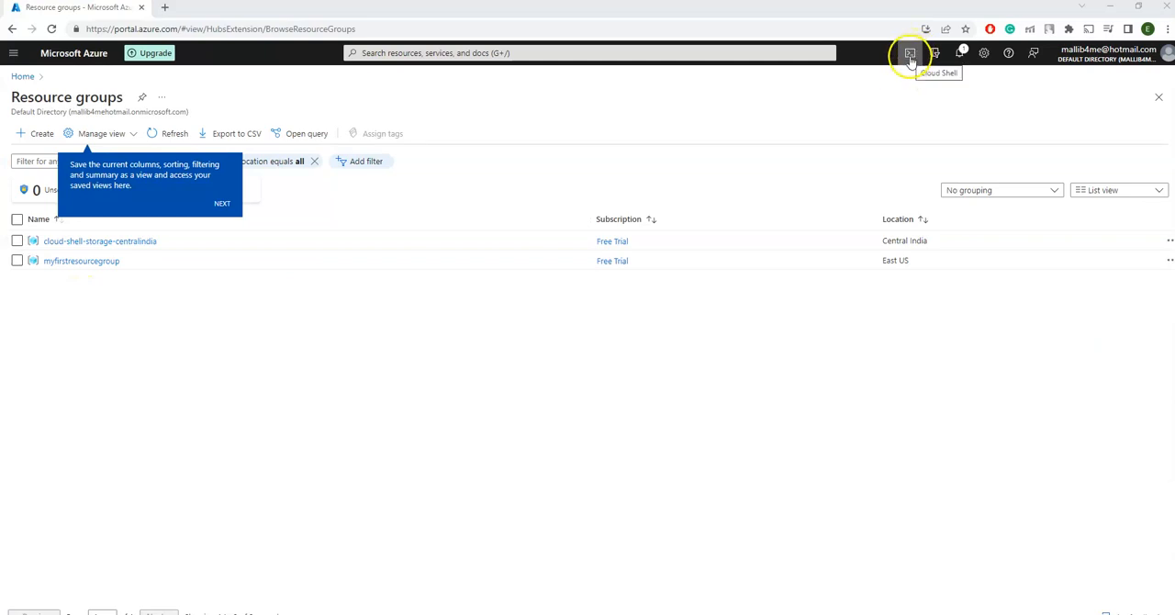
{"action": "left_click", "coordinate": [909, 52]}
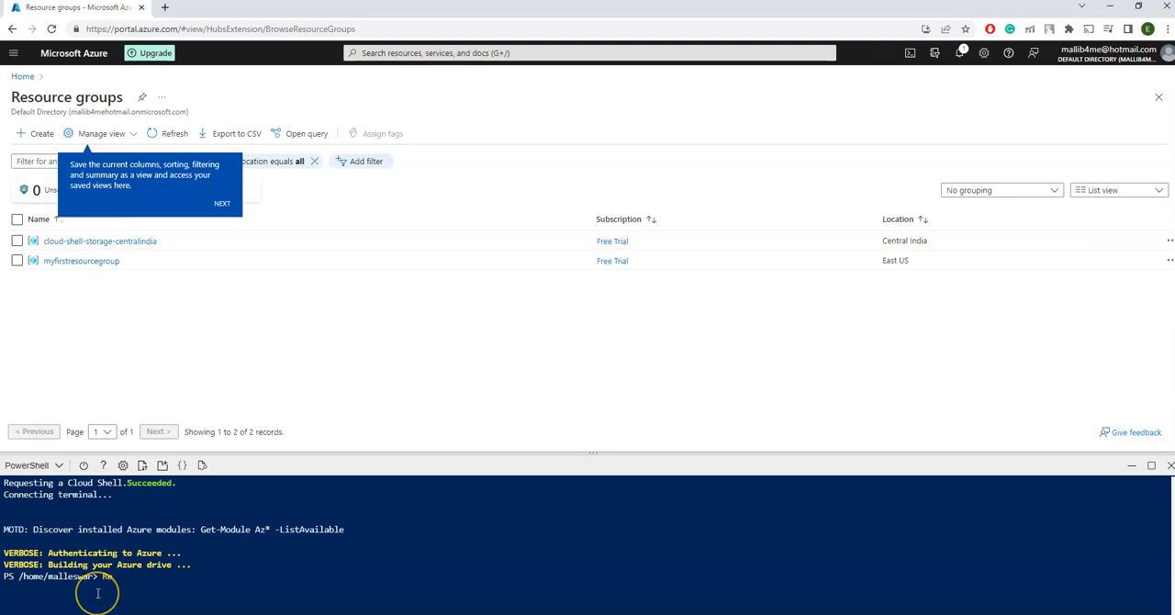
{"action": "type", "text": "Remove"}
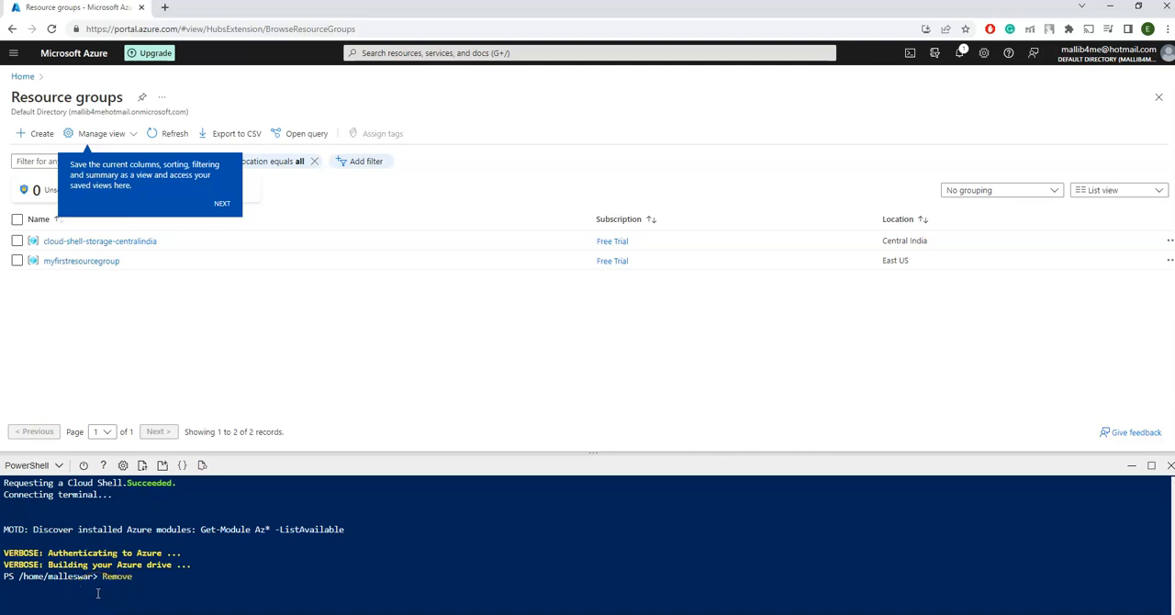
{"action": "type", "text": "-AzResourceGroup"}
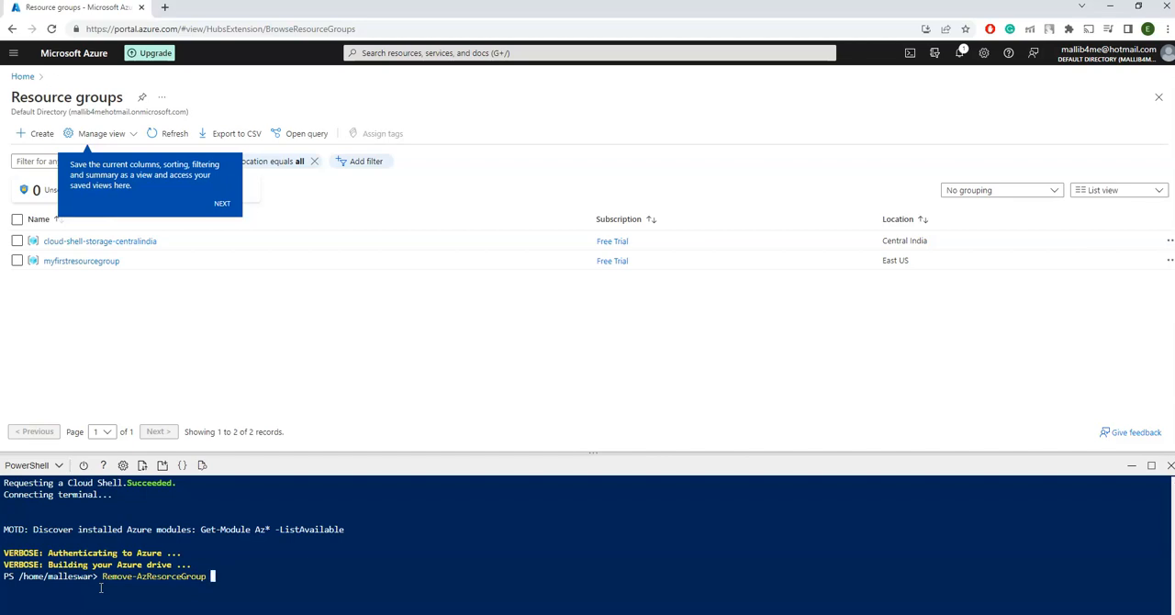
{"action": "type", "text": "-Name \""}
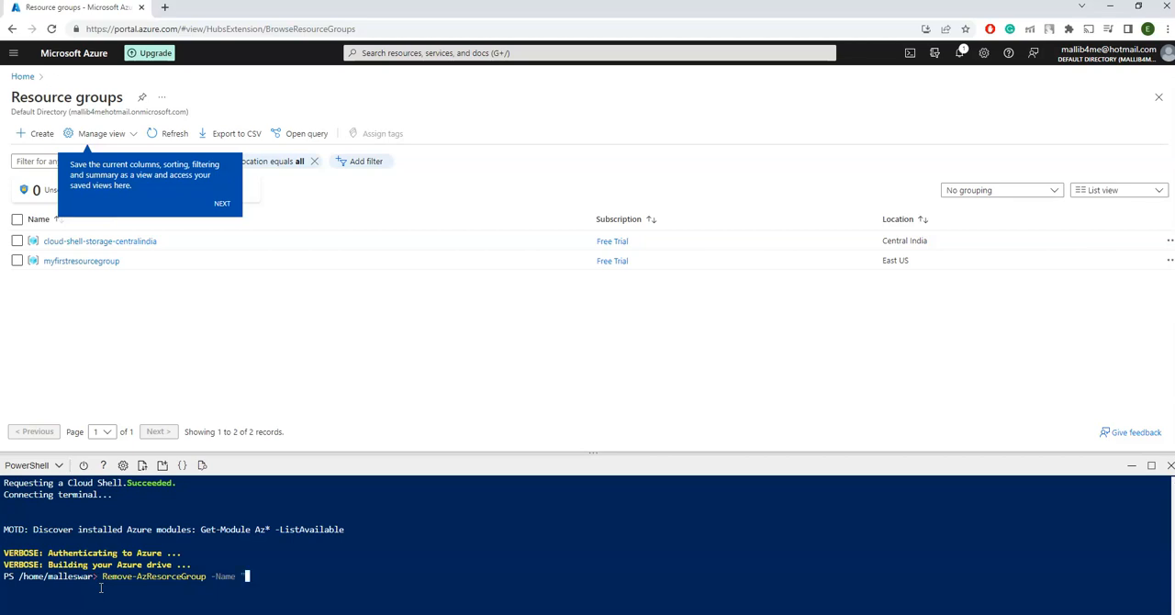
{"action": "type", "text": "my"}
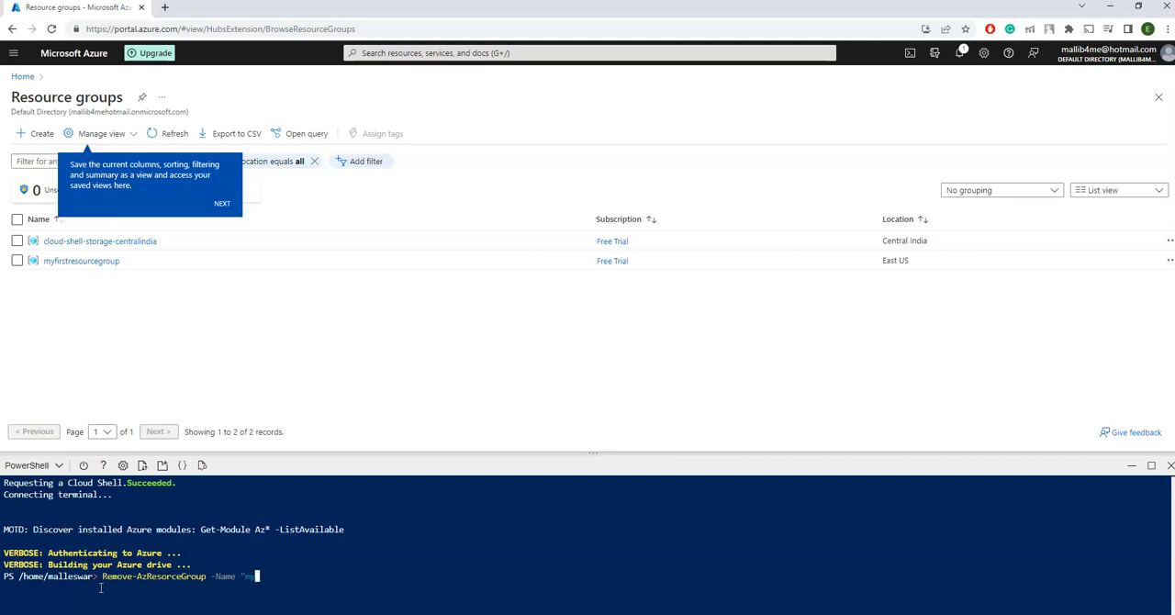
{"action": "type", "text": "myfirstresourcegroup"}
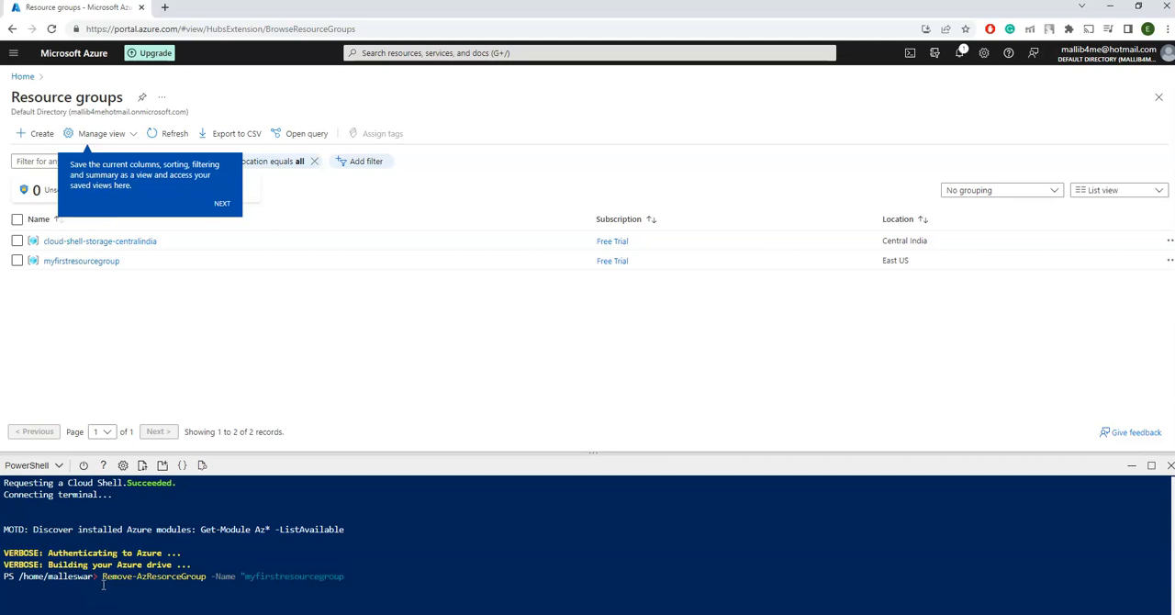
Step: Run the failed misspelled removal, then rerun Remove-AzResourceGroup -Name "myfirstresourcegroup" correctly and confirm Yes
{"action": "key", "text": "Return"}
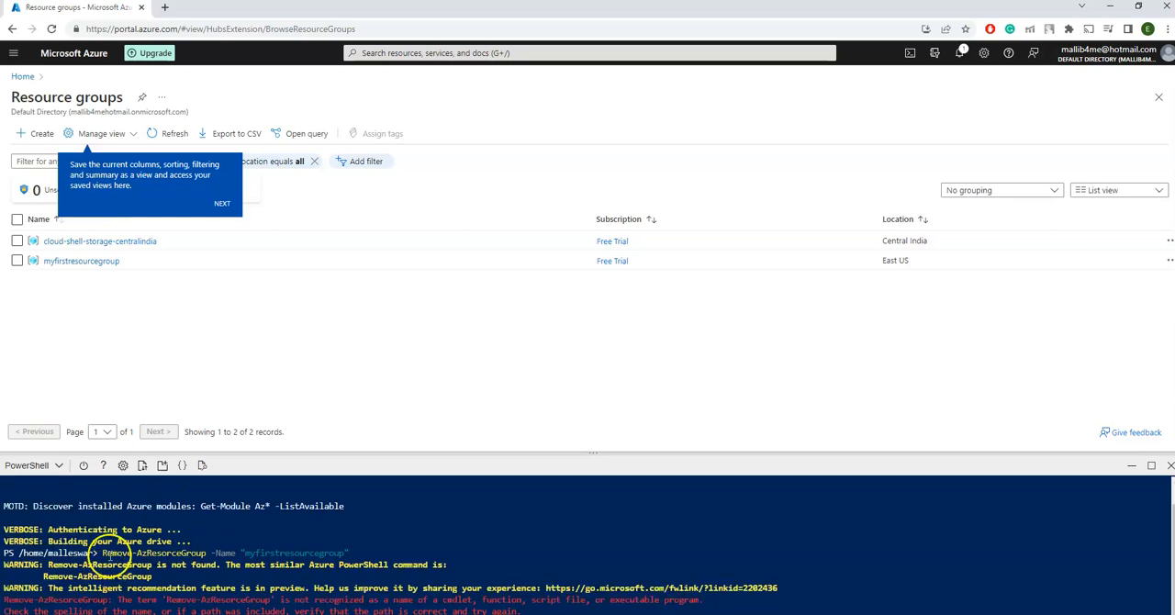
{"action": "mouse_move", "coordinate": [244, 450]}
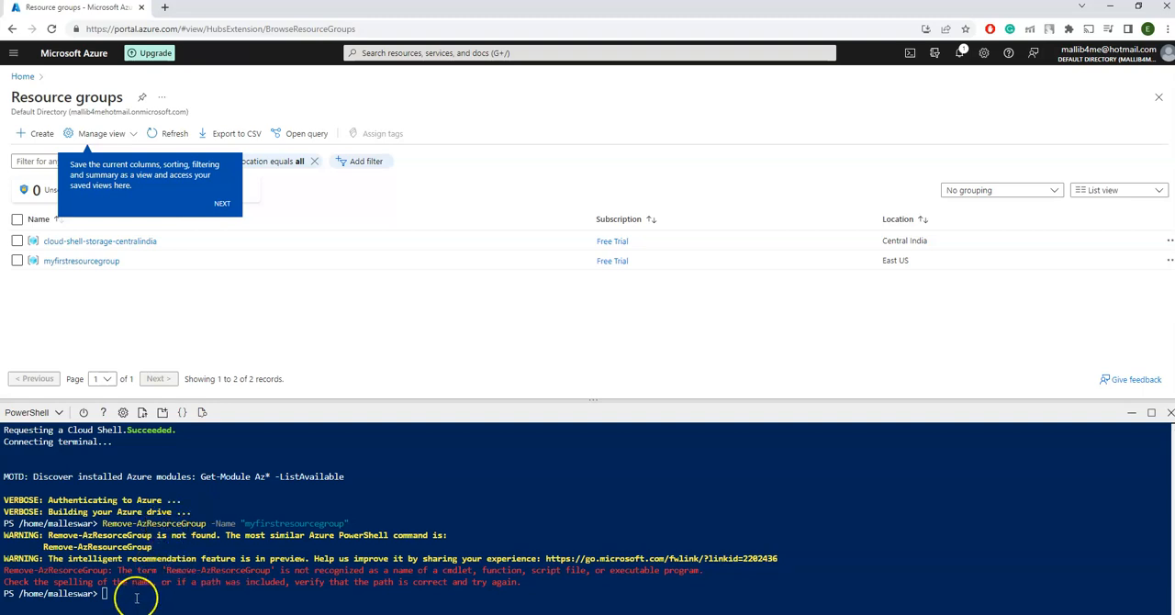
{"action": "type", "text": "Remove-AzResourceGroup -Name \"myfirstresourcegroup\""}
{"action": "type", "text": "Yes"}
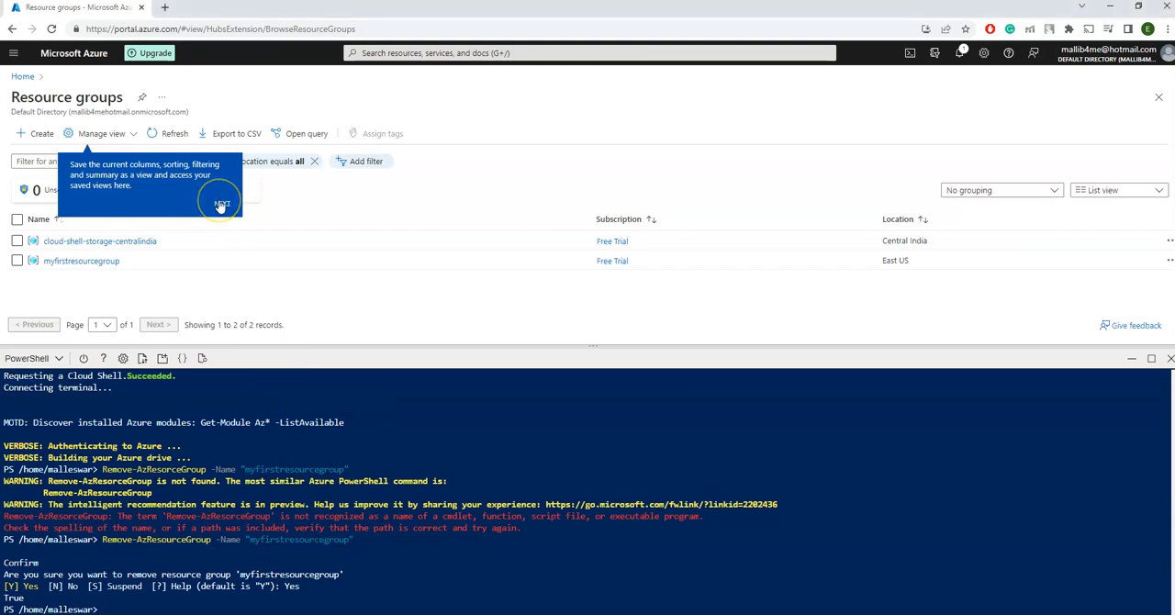
Step: Dismiss the view-saving tip and refresh the Resource groups list
{"action": "left_click", "coordinate": [222, 203]}
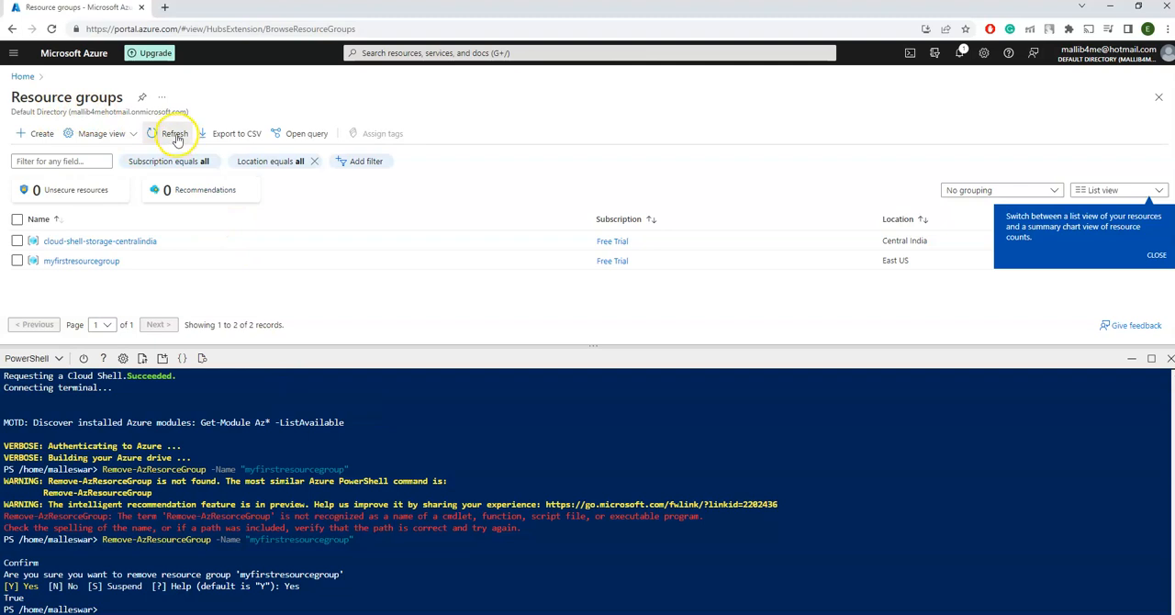
{"action": "left_click", "coordinate": [174, 133]}
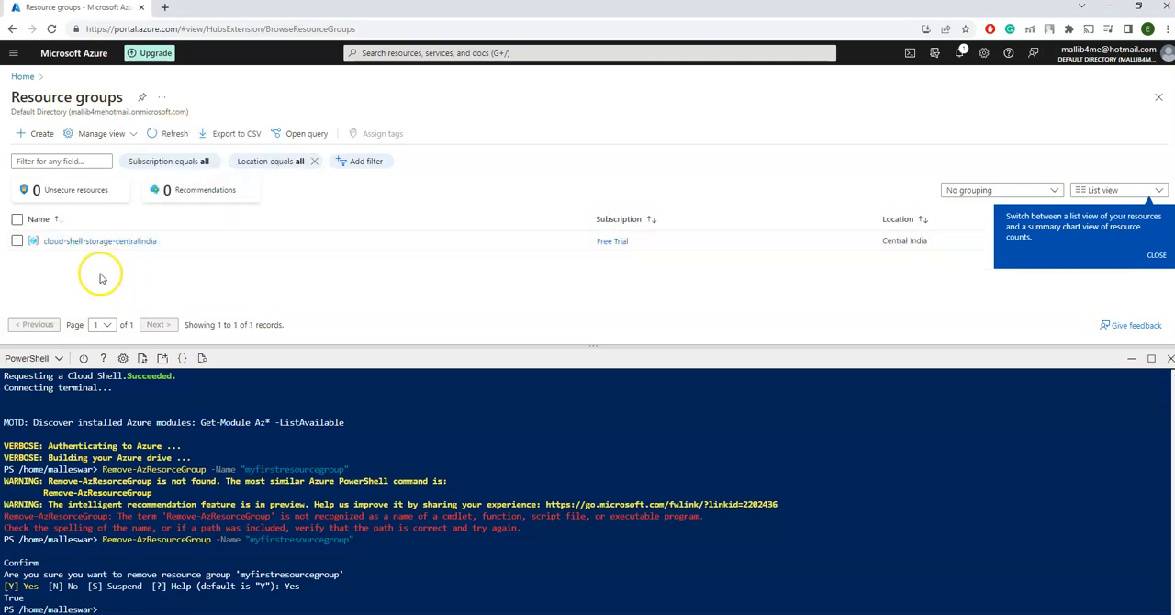
{"action": "mouse_move", "coordinate": [133, 269]}
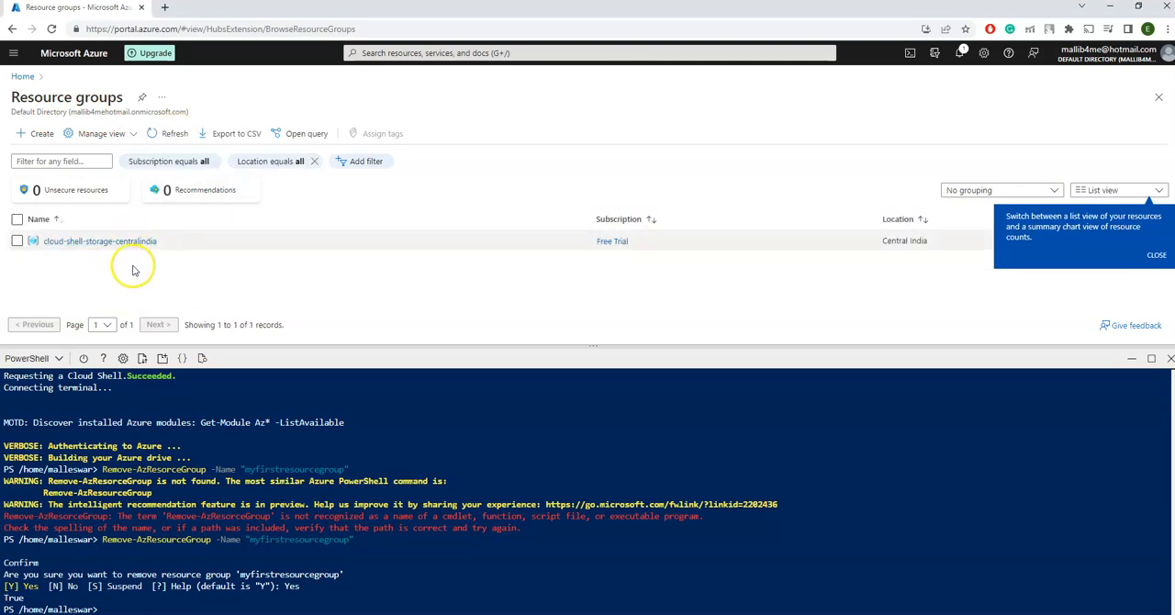